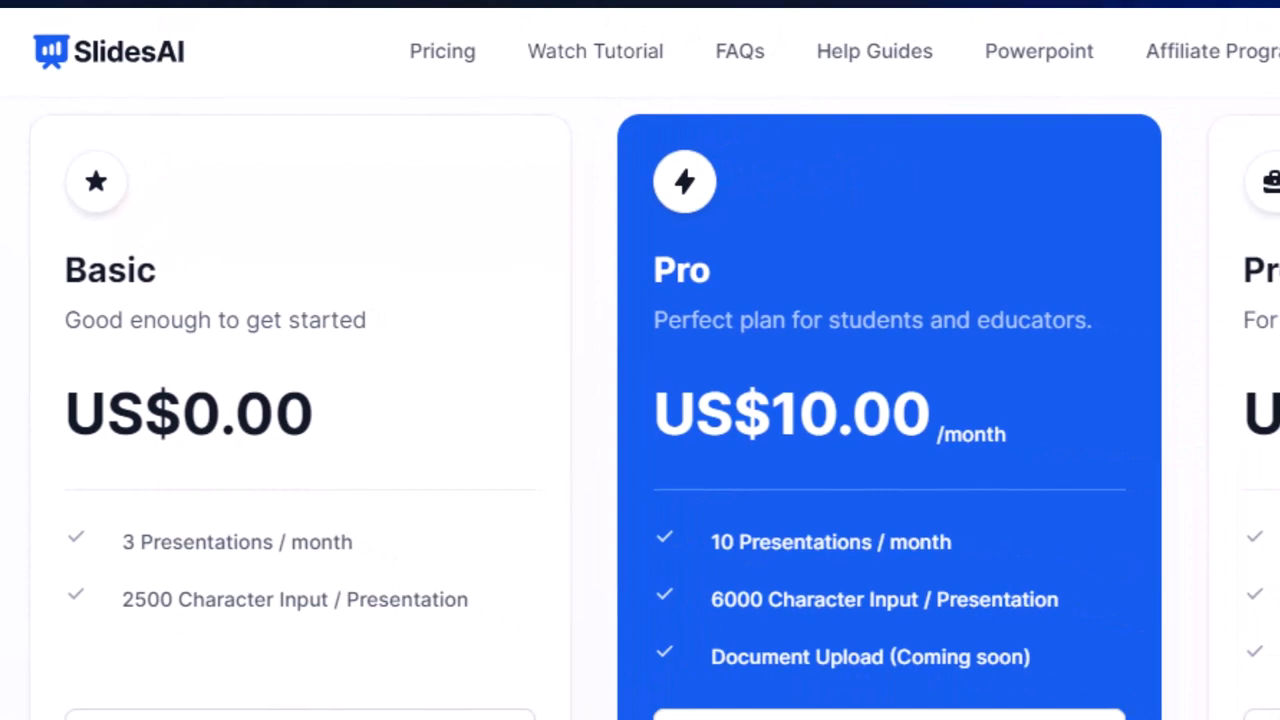
# Browse the trigonometry deck's slides: Introduction, Labeling Sides, Finding Unknown Side Lengths, Conclusion
pyautogui.hscroll(3)
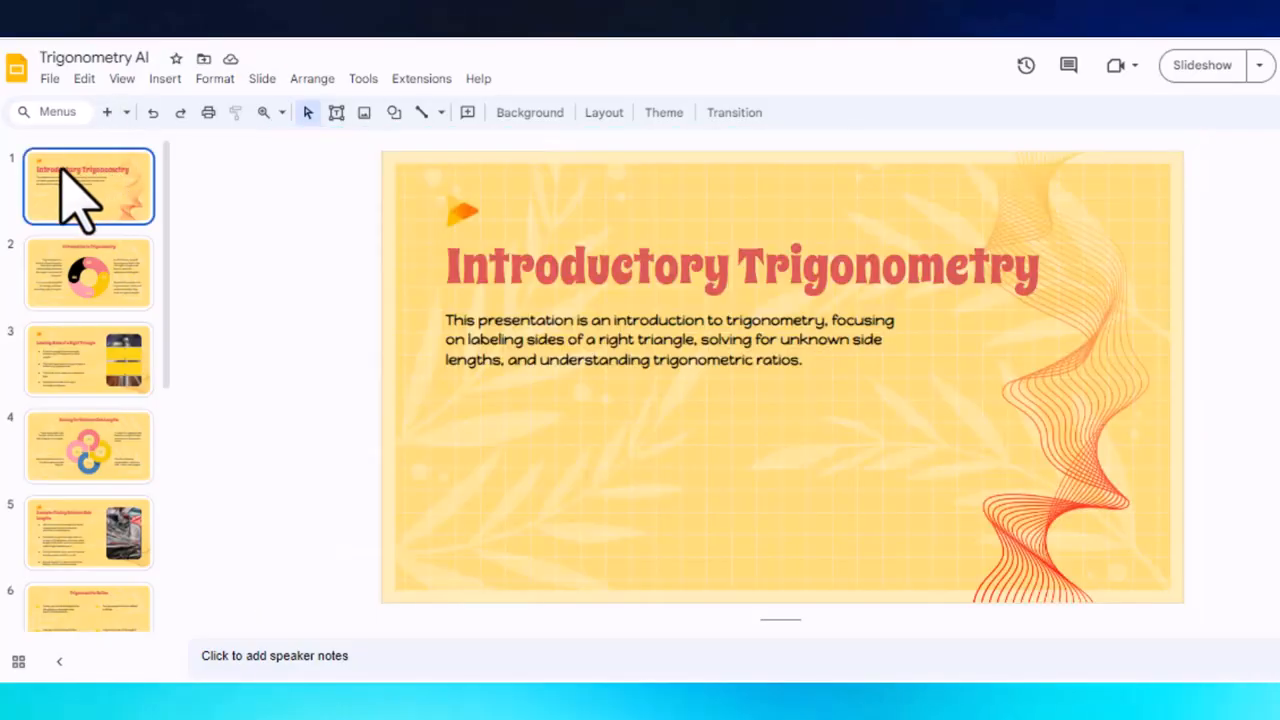
pyautogui.click(88, 272)
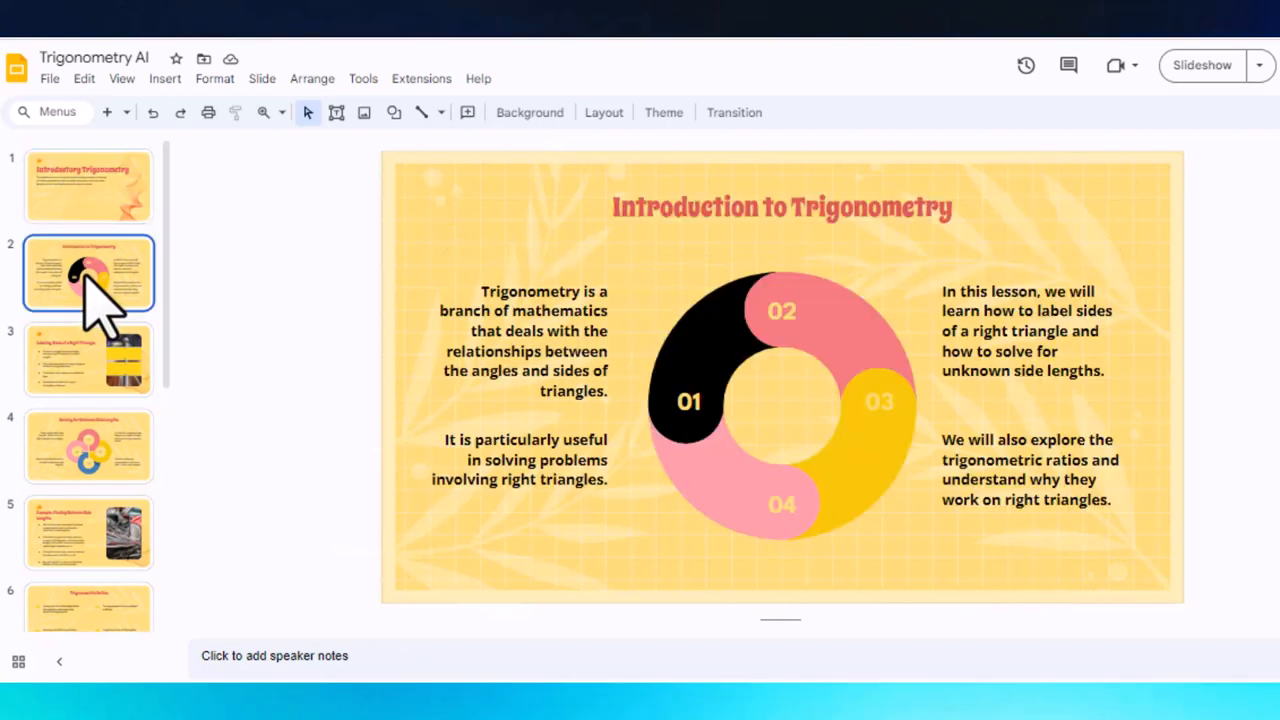
pyautogui.click(88, 360)
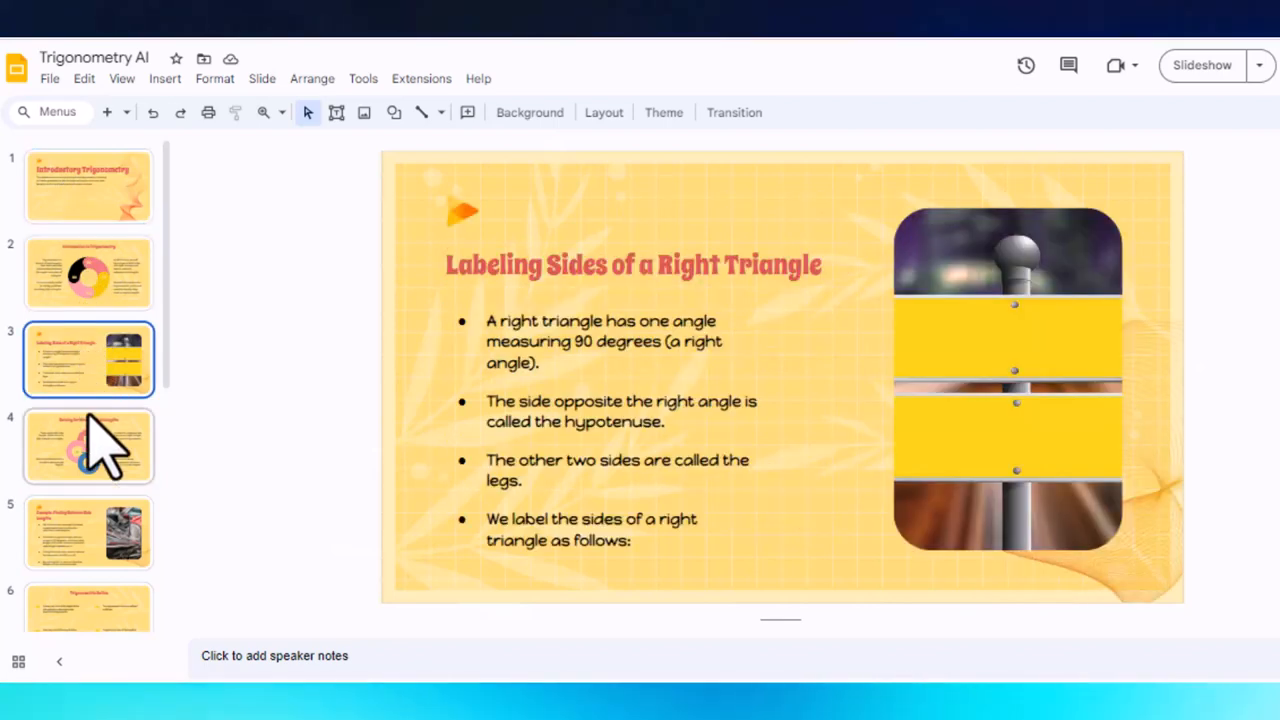
pyautogui.click(88, 446)
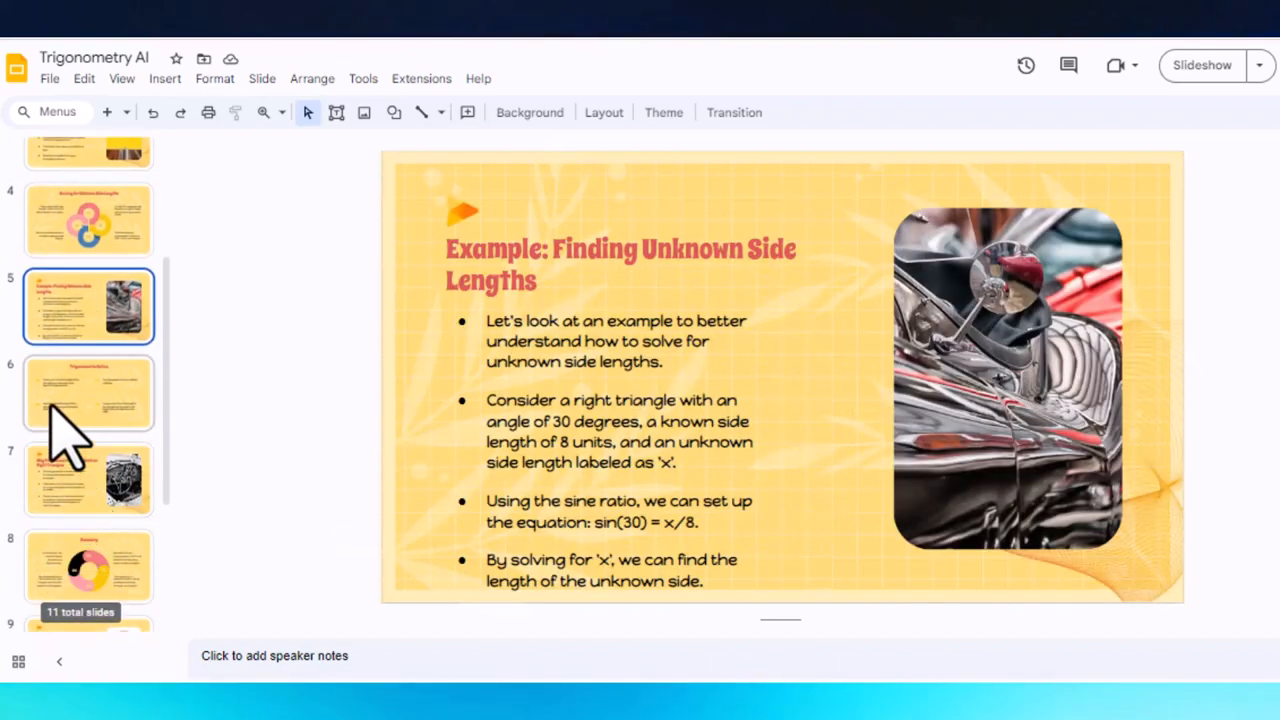
pyautogui.click(88, 424)
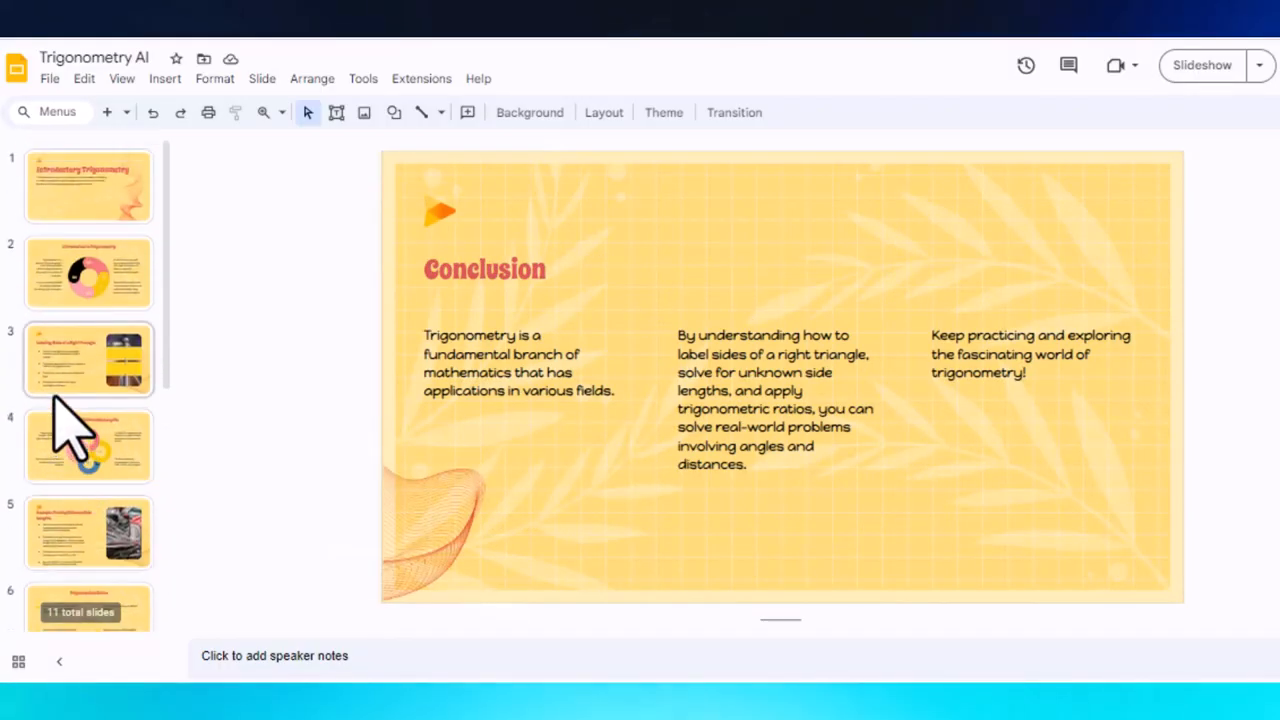
pyautogui.click(88, 444)
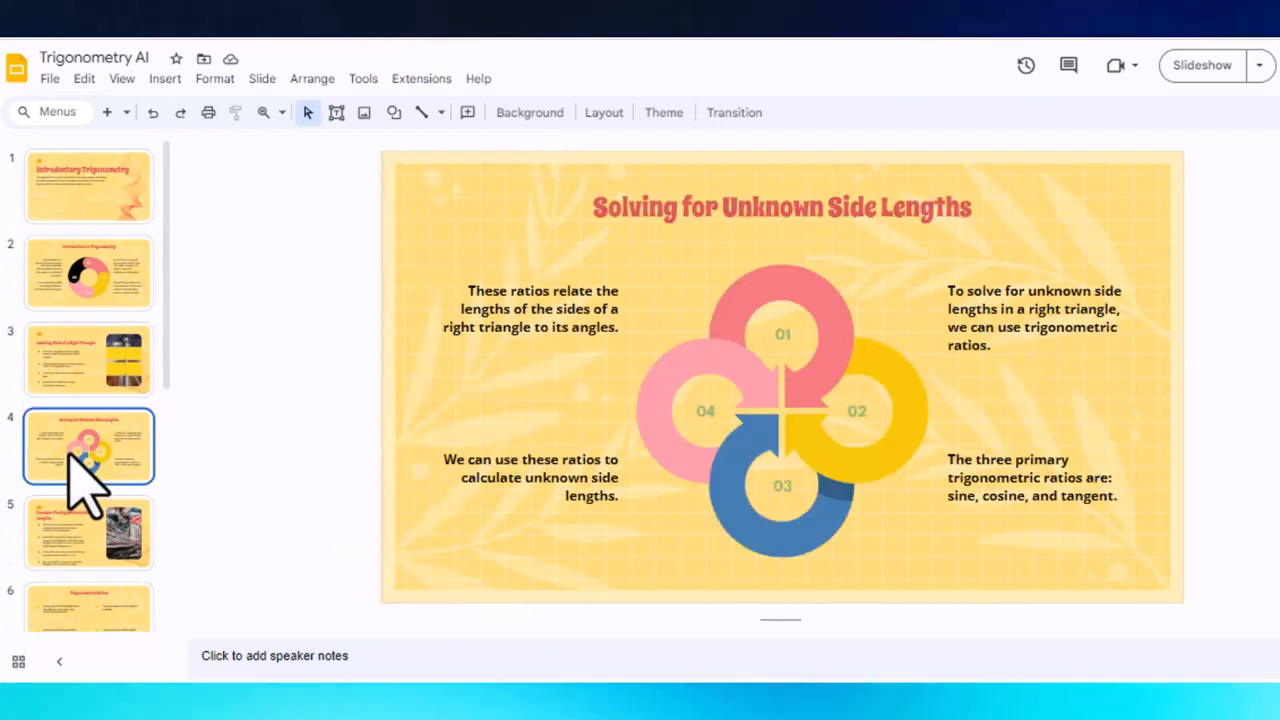
pyautogui.click(88, 360)
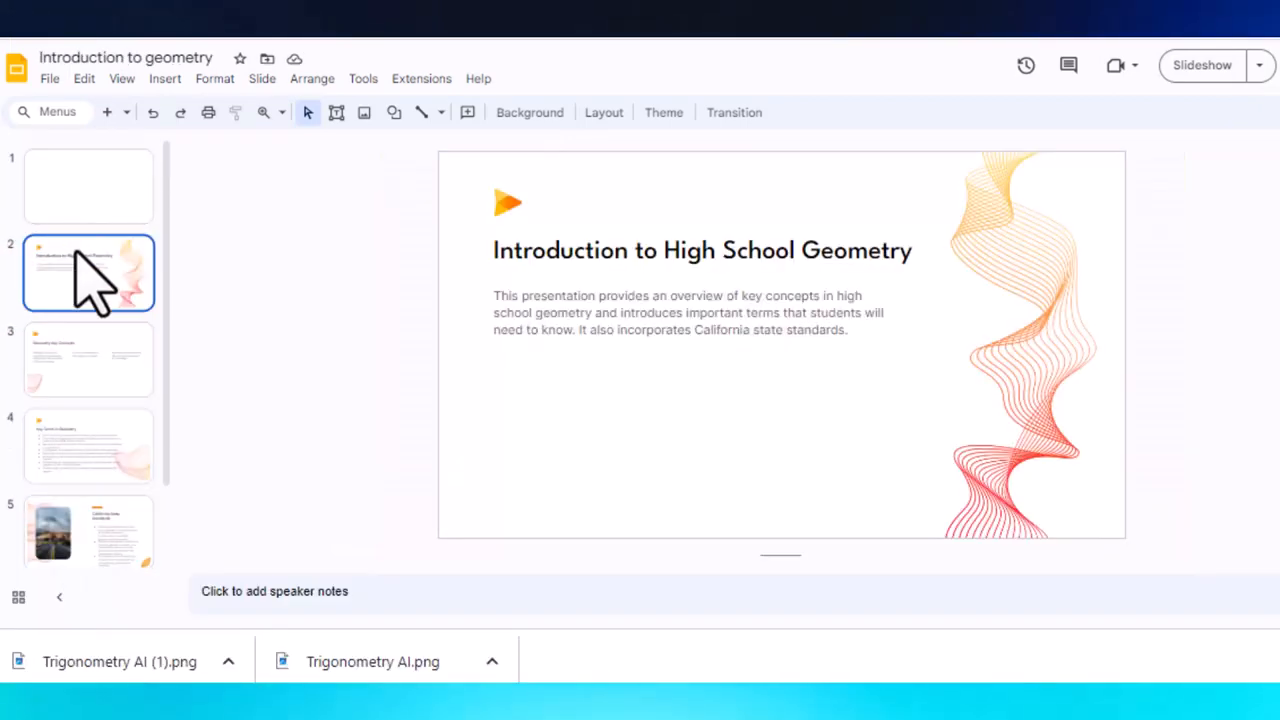
# Browse the geometry deck's Introduction, Key Concepts and Key Terms slides twice
pyautogui.click(88, 358)
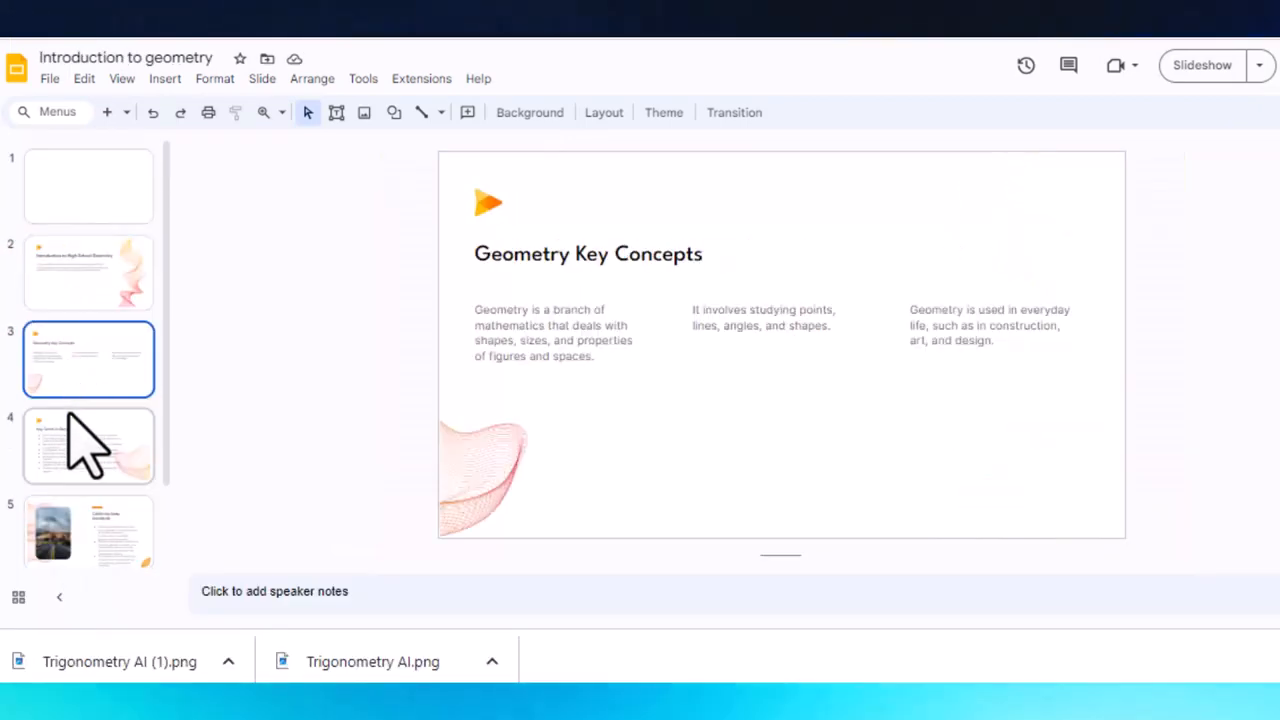
pyautogui.click(88, 446)
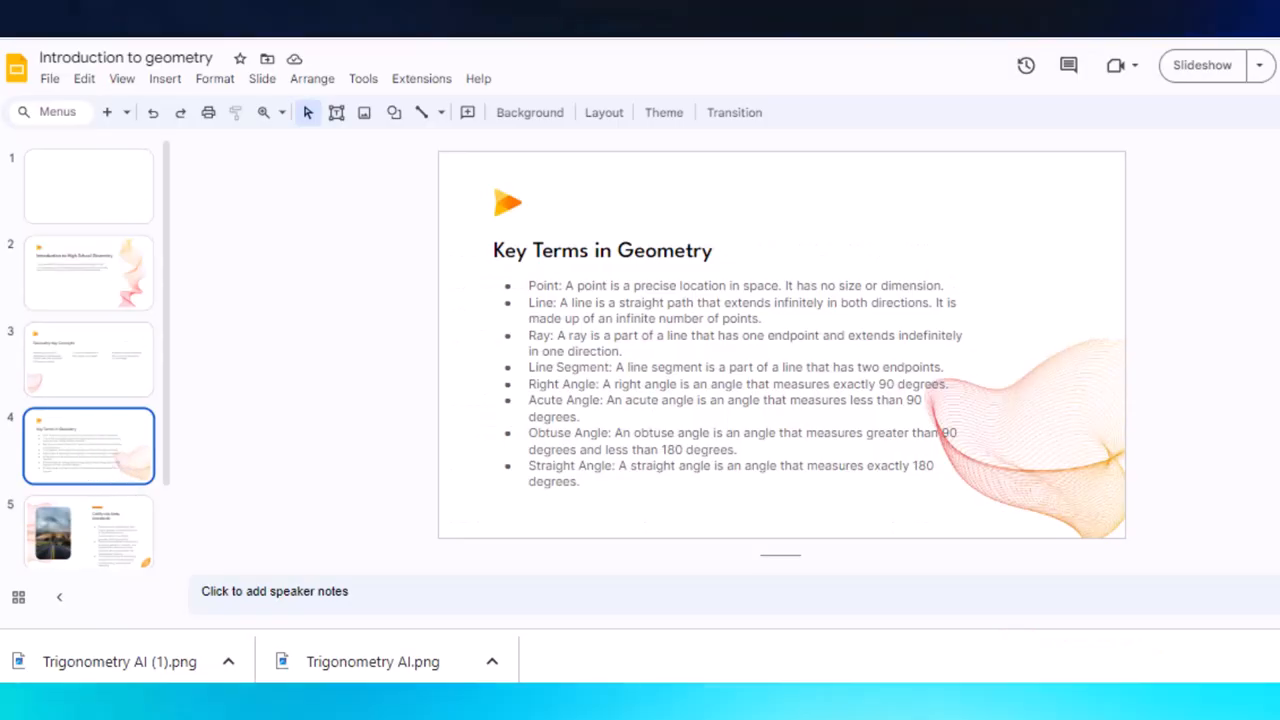
pyautogui.click(88, 272)
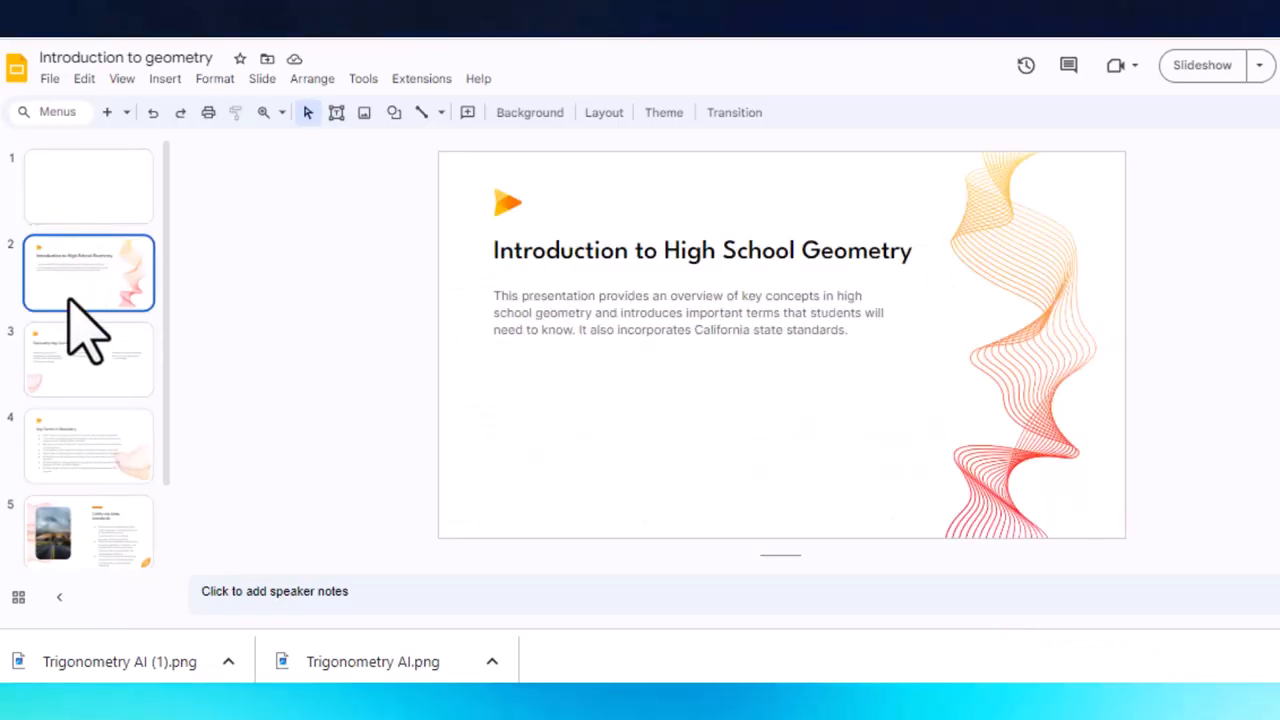
pyautogui.click(88, 358)
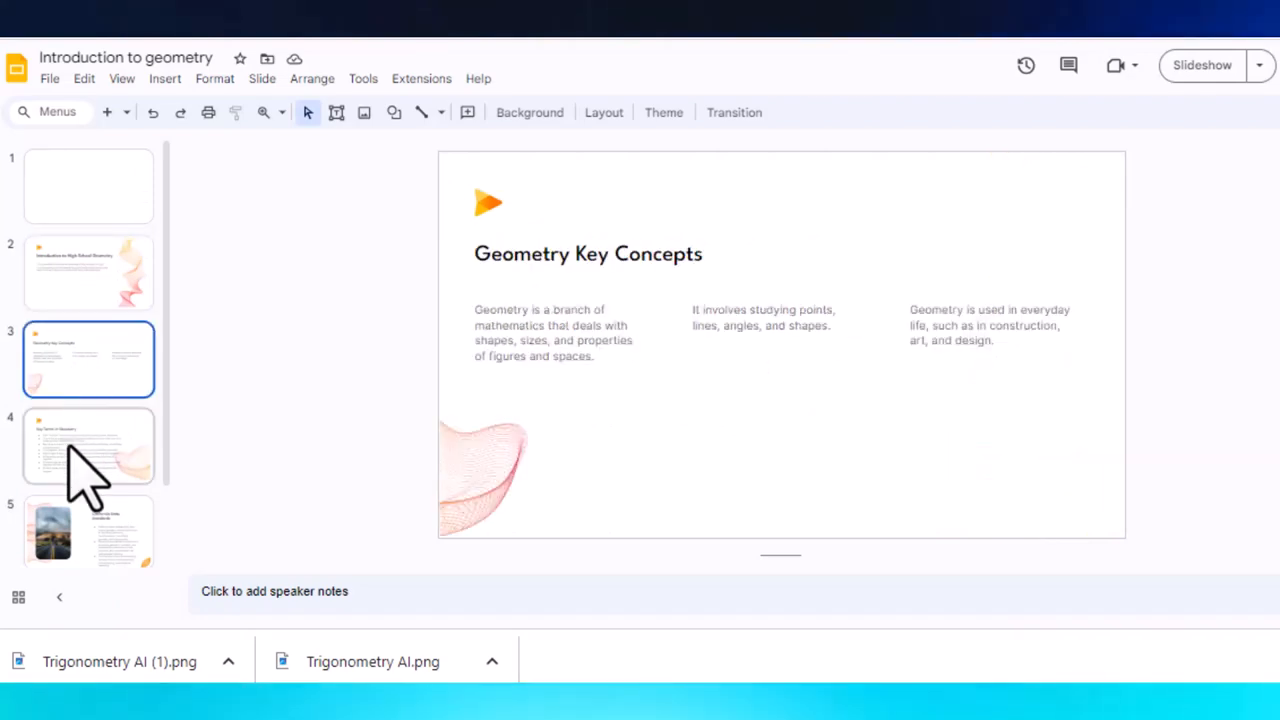
pyautogui.click(88, 446)
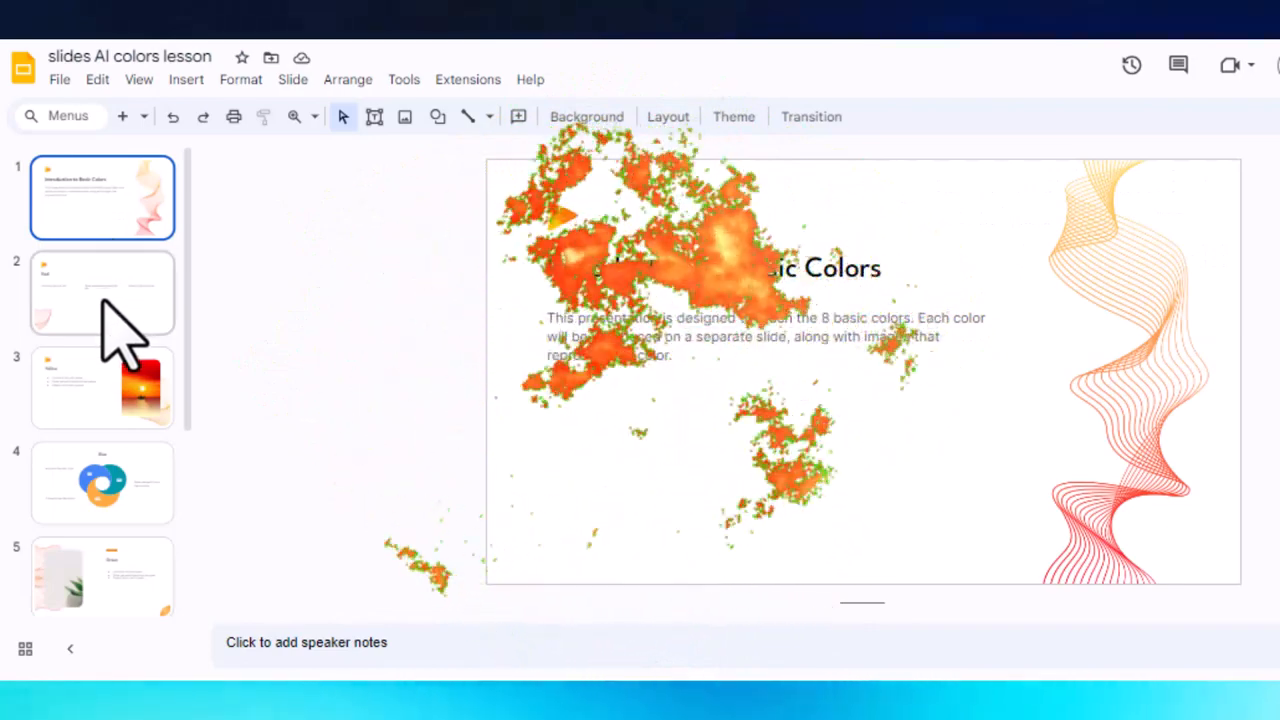
# Browse the colors deck's Red, Yellow, Blue, Black and thank-you slides
pyautogui.click(102, 292)
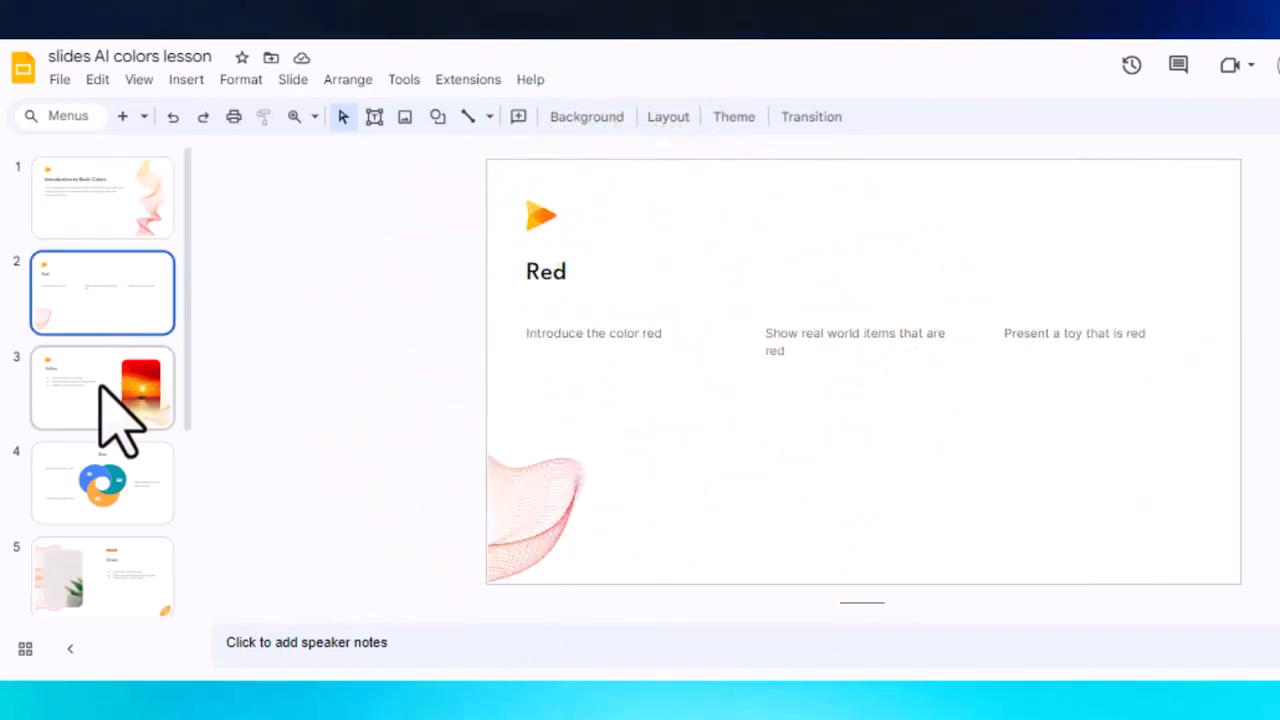
pyautogui.click(102, 388)
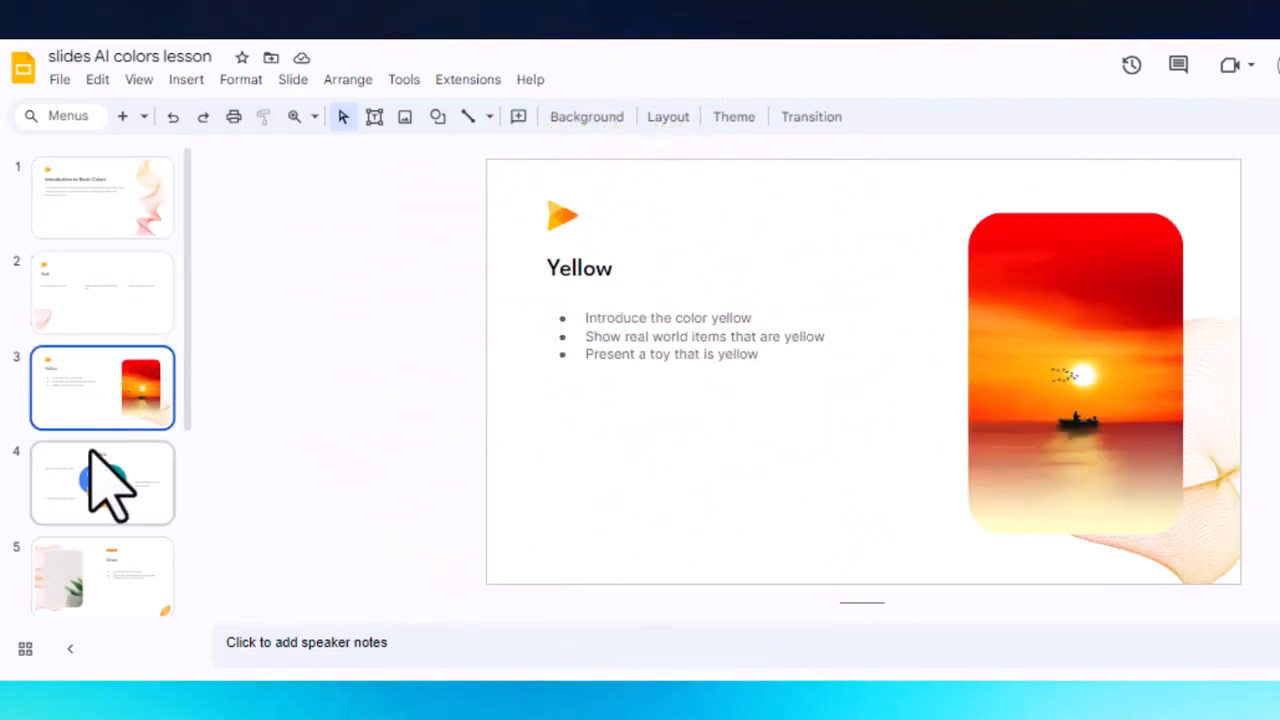
pyautogui.click(102, 482)
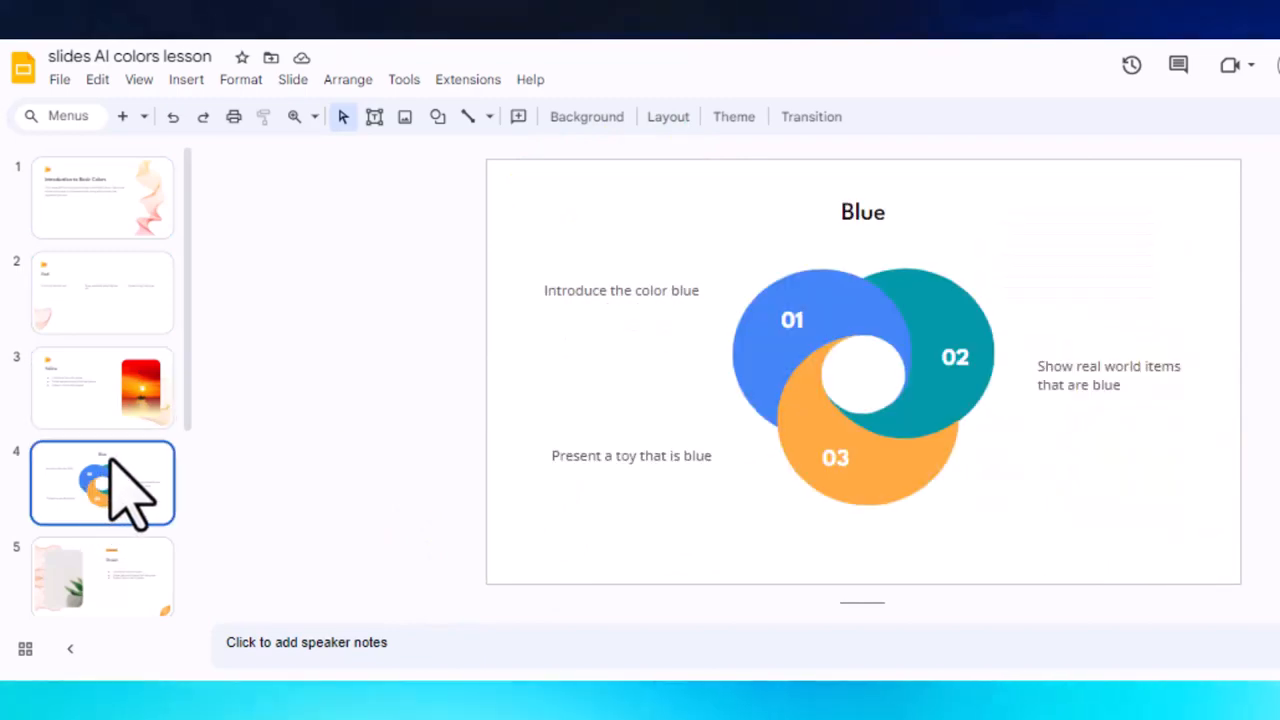
pyautogui.click(102, 576)
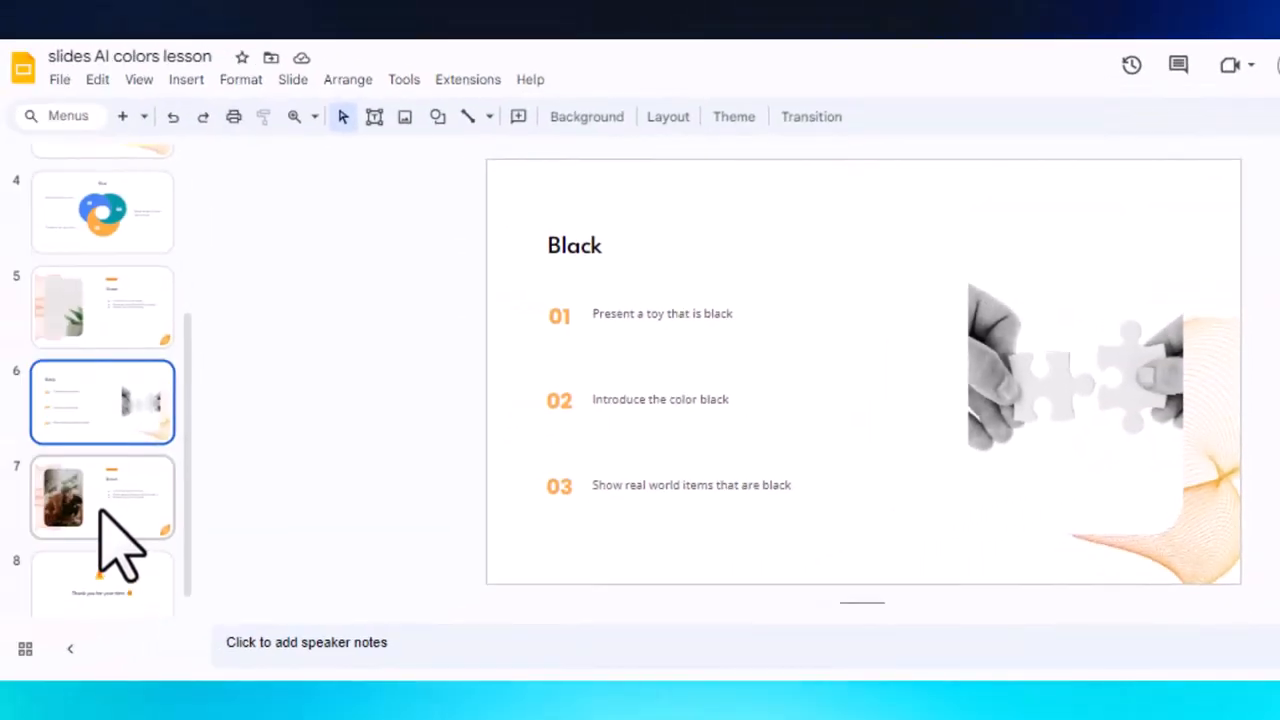
pyautogui.click(102, 496)
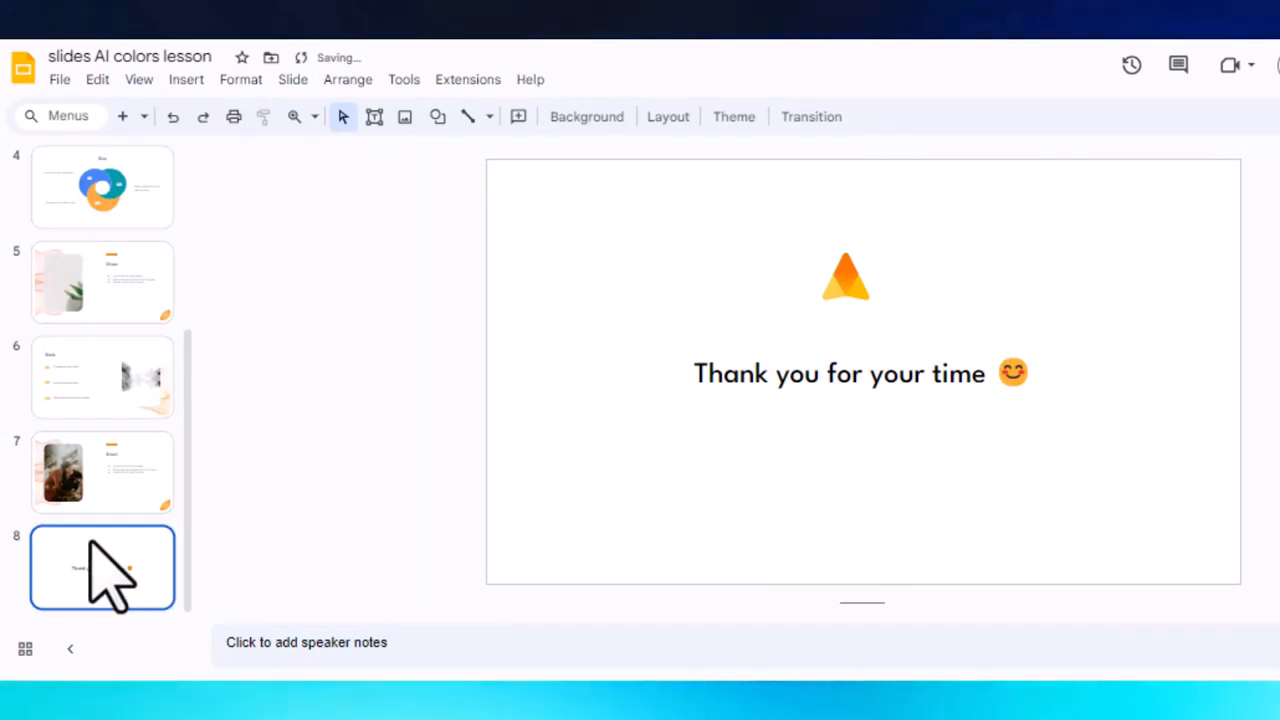
# Return to the basic colors title slide, then revisit Red and Yellow
pyautogui.scroll(3)
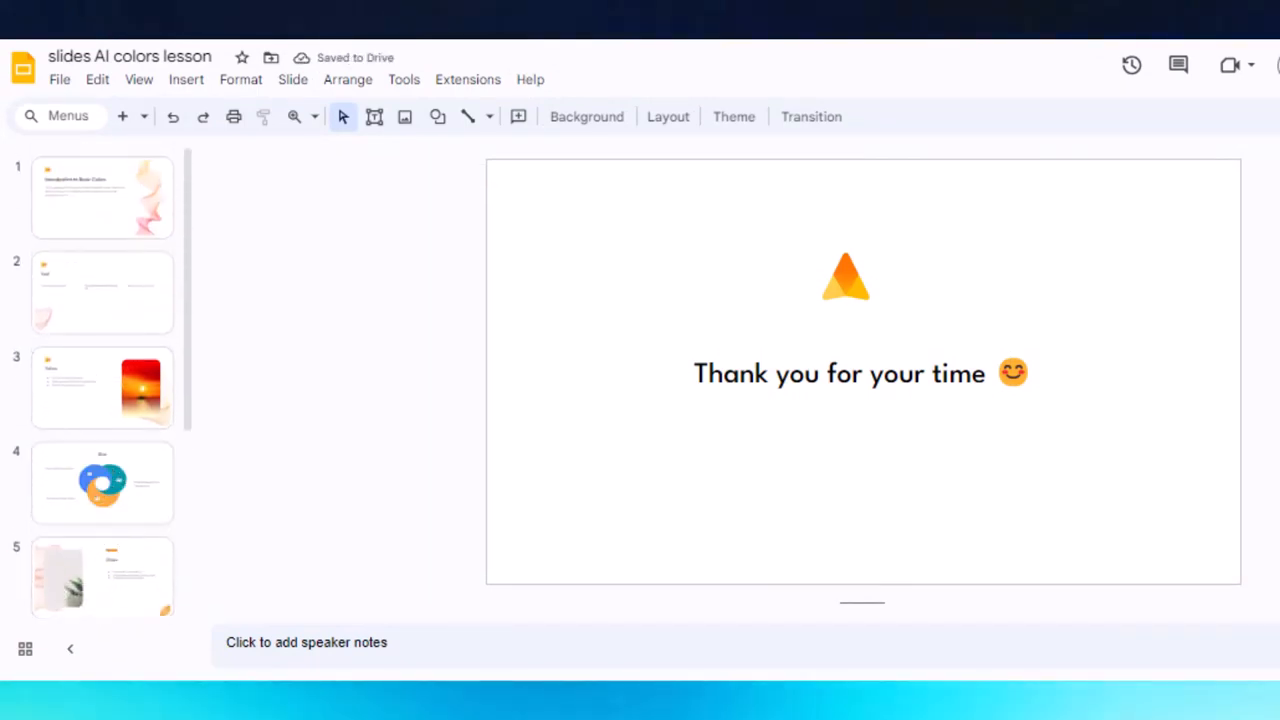
pyautogui.click(102, 198)
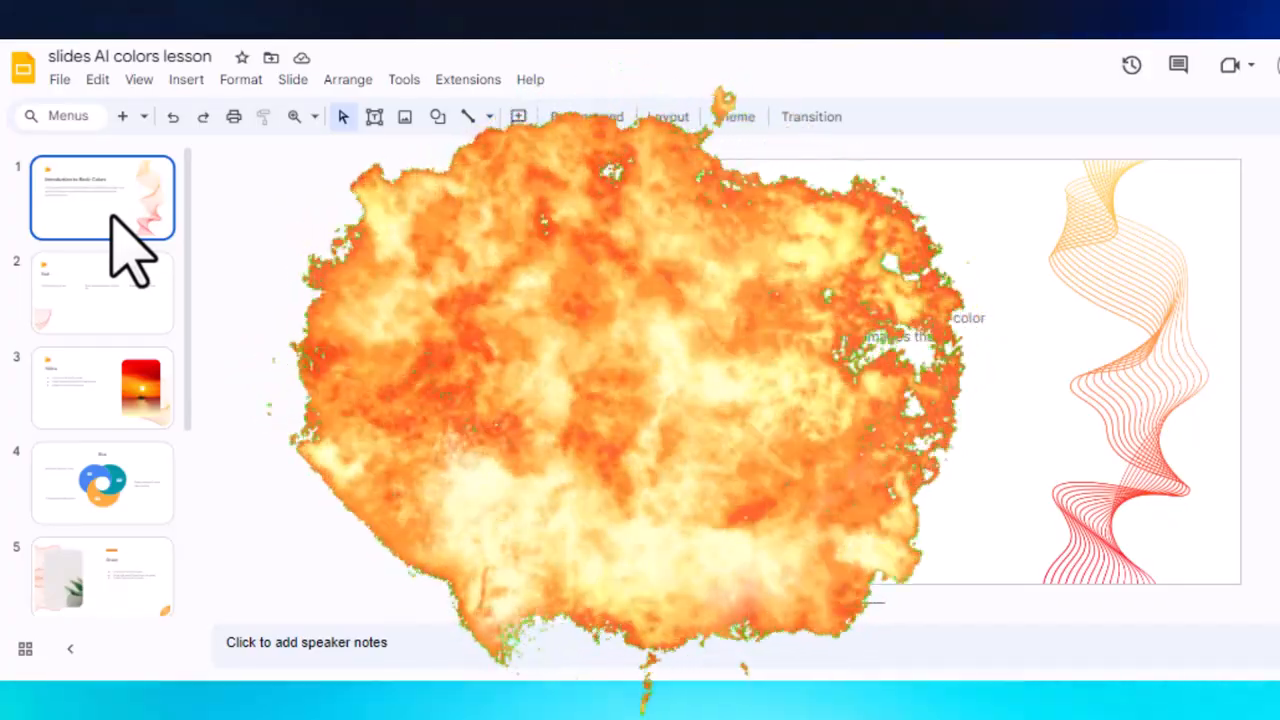
pyautogui.click(102, 292)
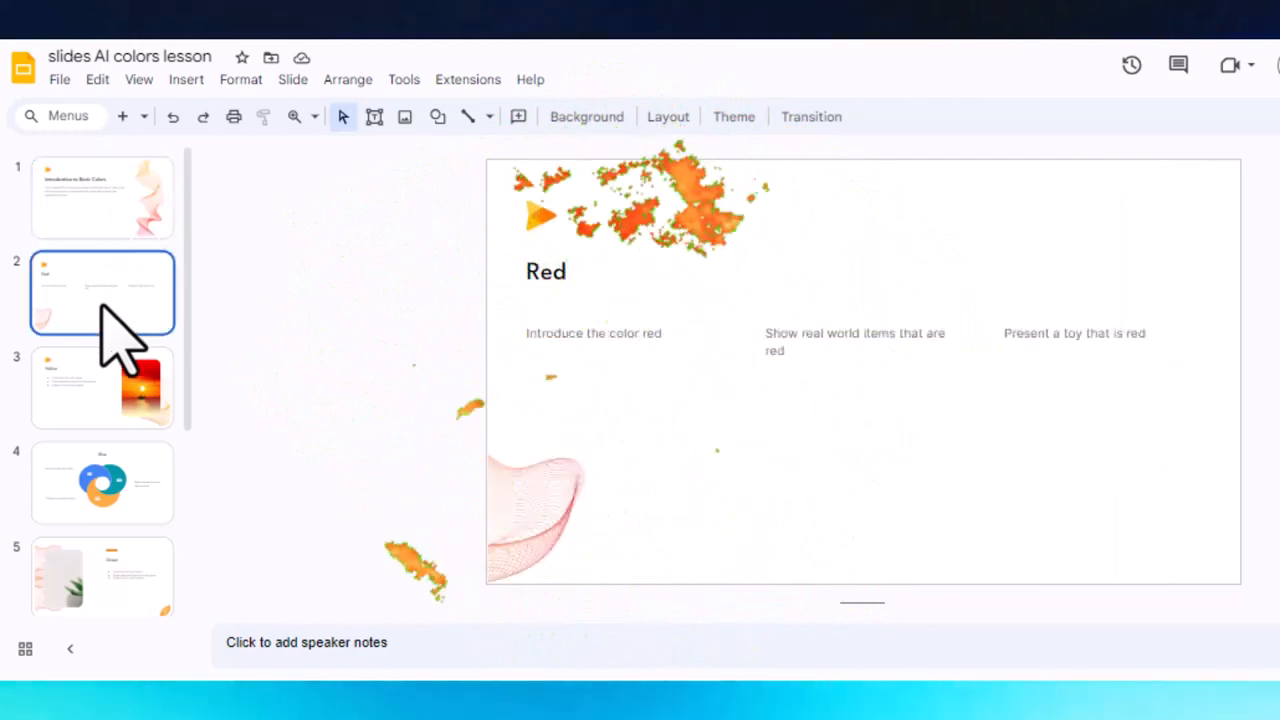
pyautogui.click(102, 388)
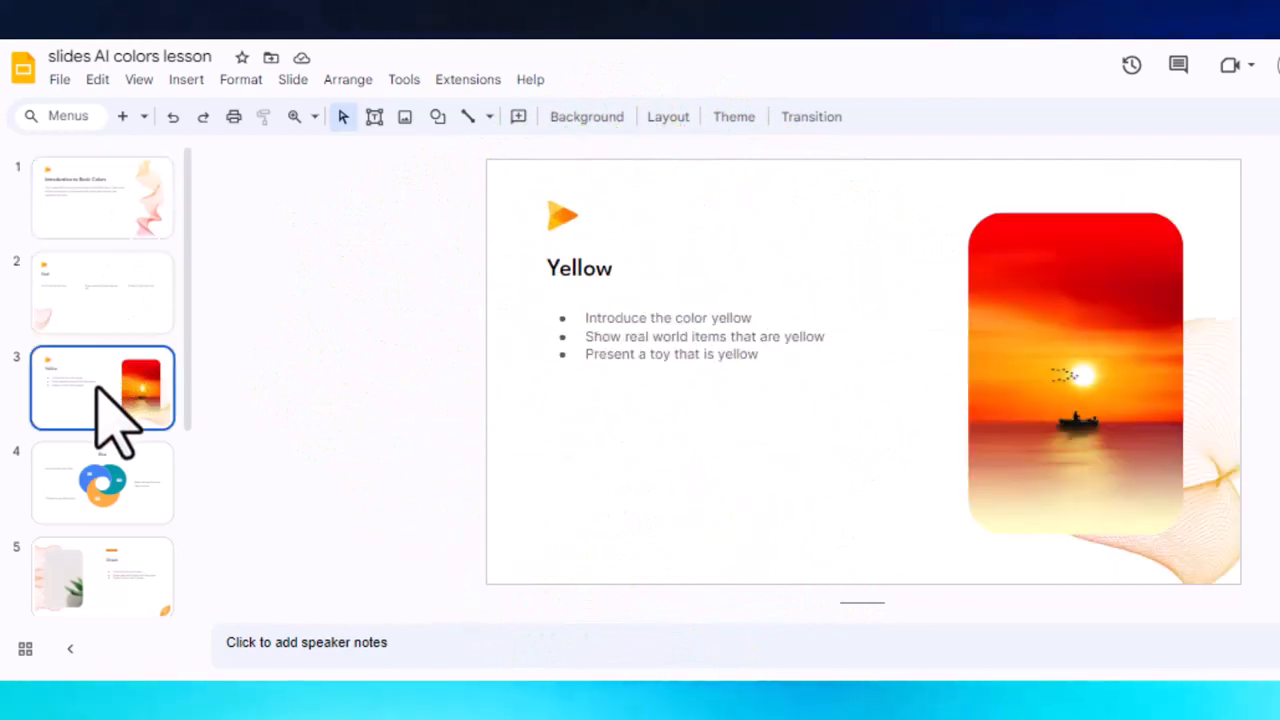
pyautogui.moveTo(100, 500)
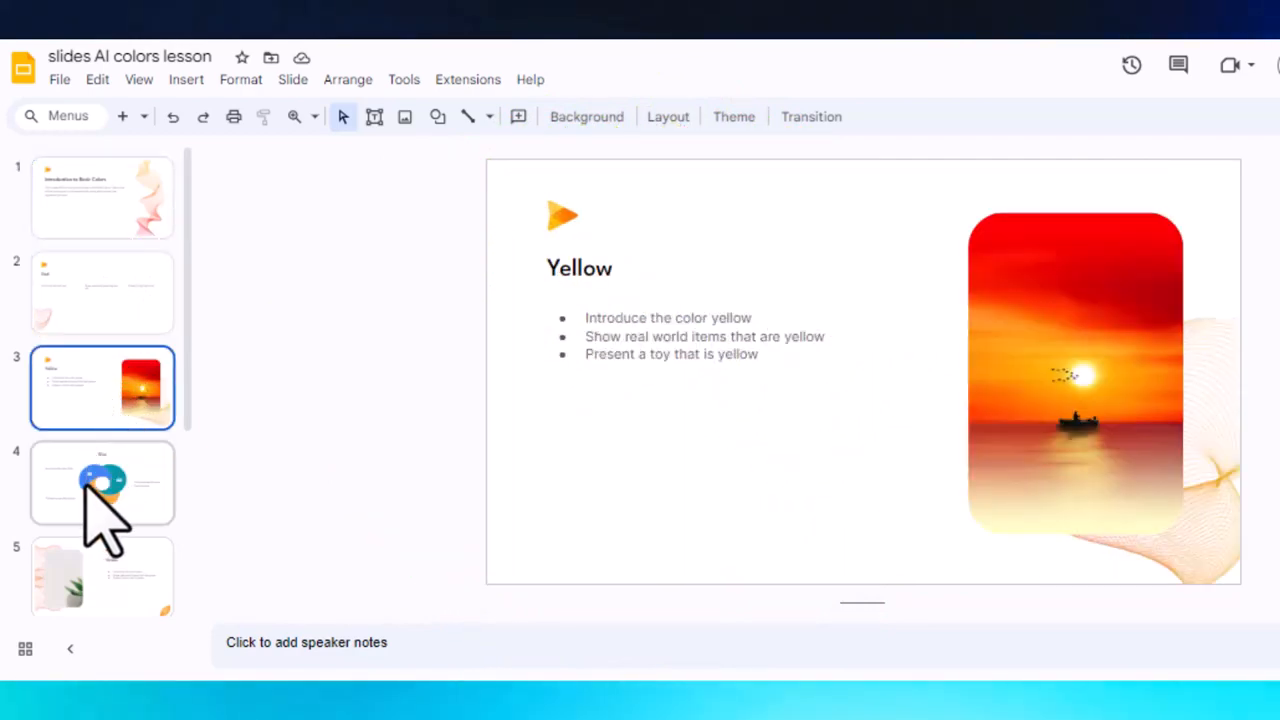